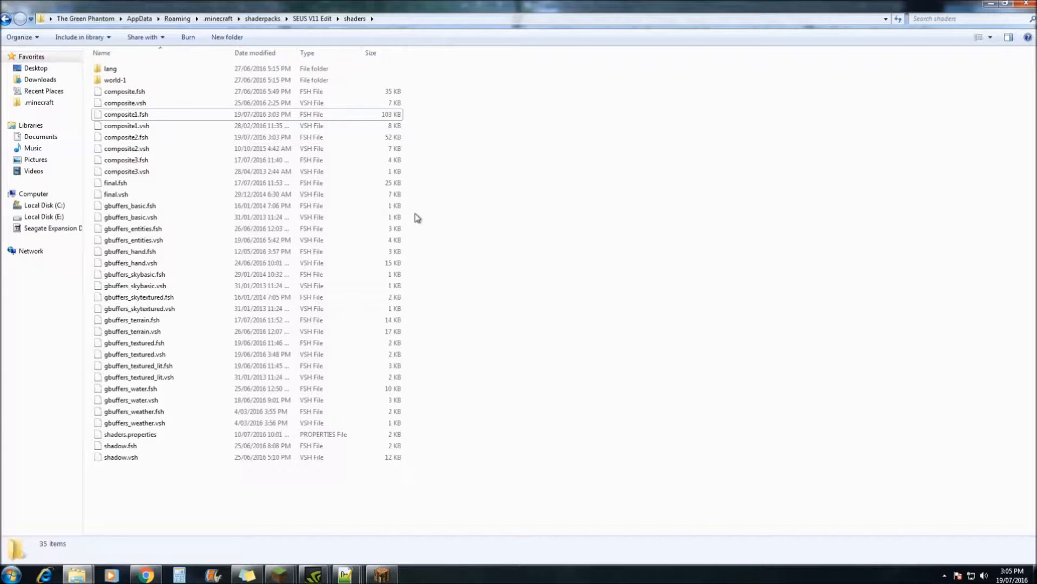
pyautogui.moveTo(133, 119)
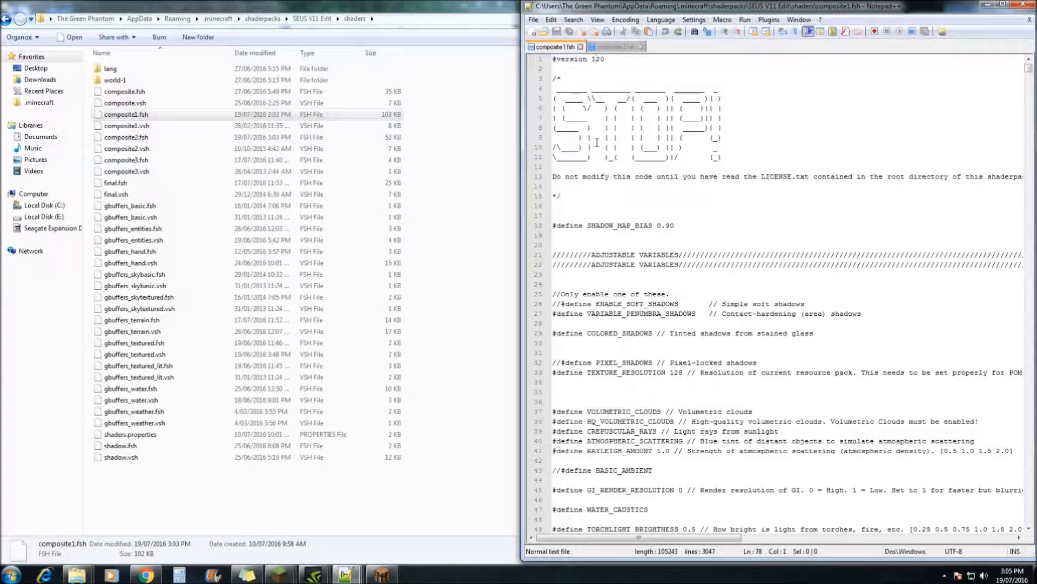
# Check the composite2.fsh tab, then return to composite1.fsh in Notepad++
pyautogui.click(609, 47)
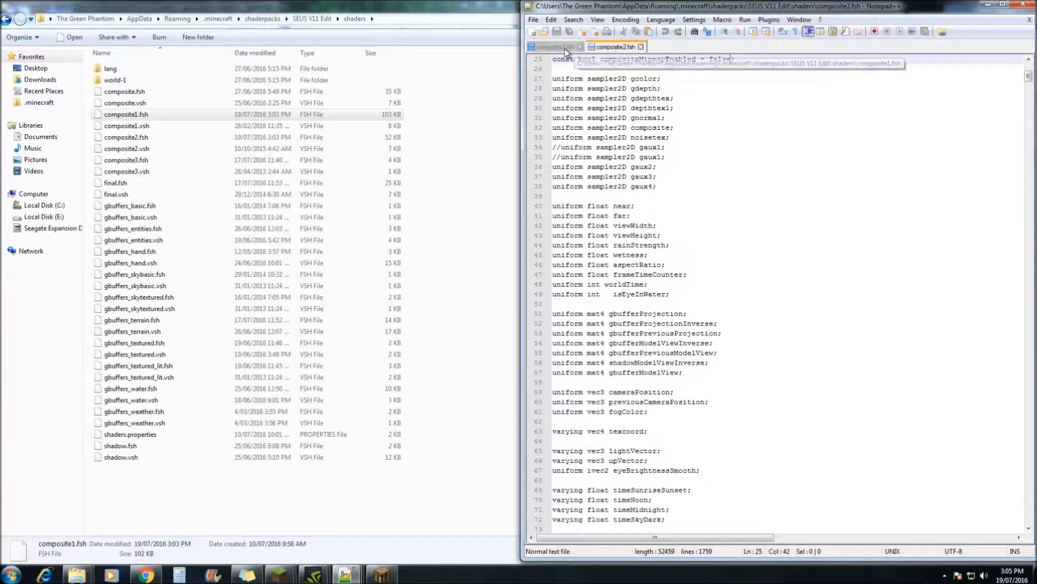
pyautogui.click(552, 47)
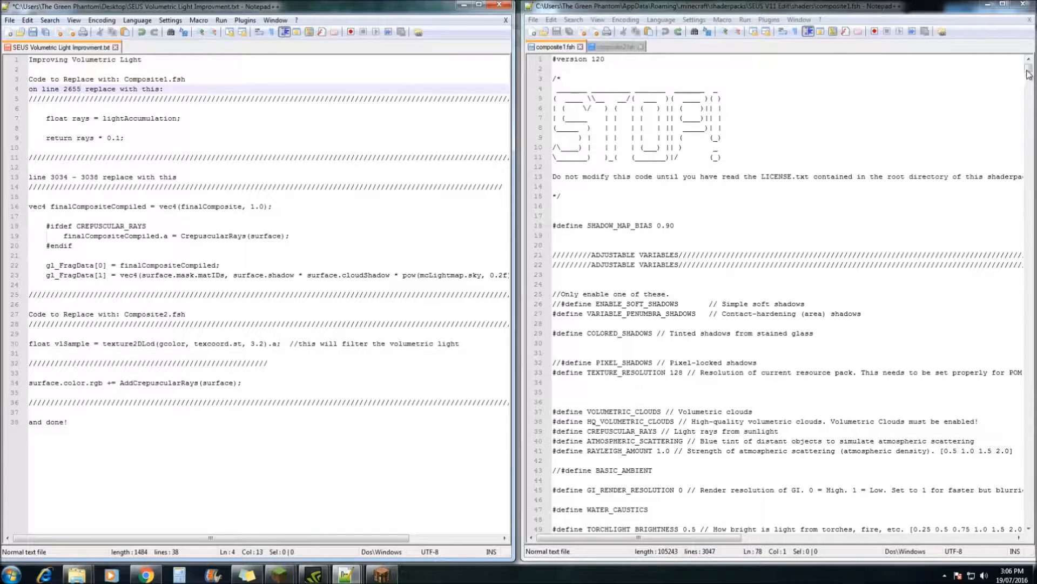
pyautogui.scroll(-3)
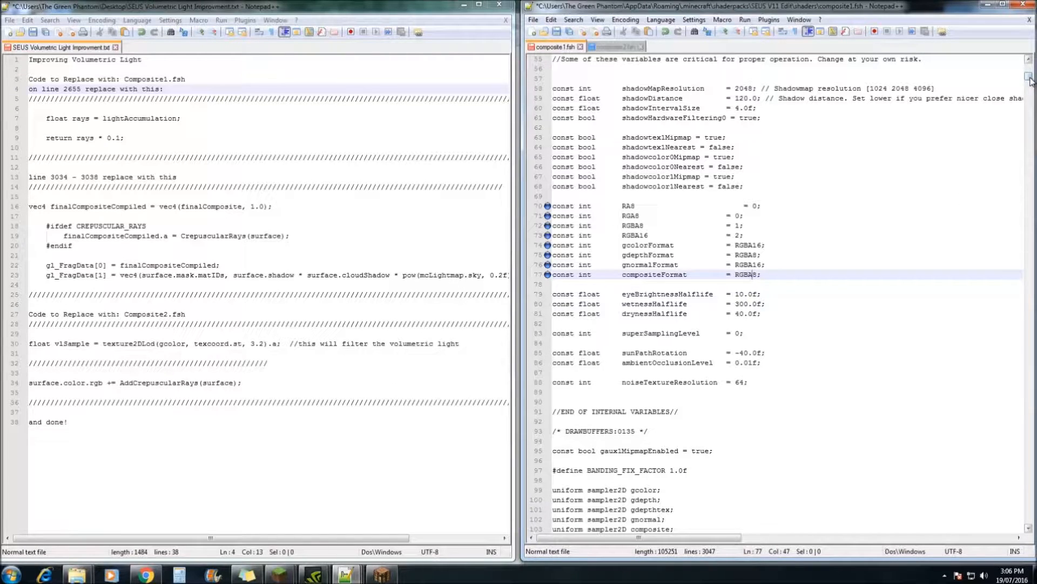
pyautogui.scroll(-3)
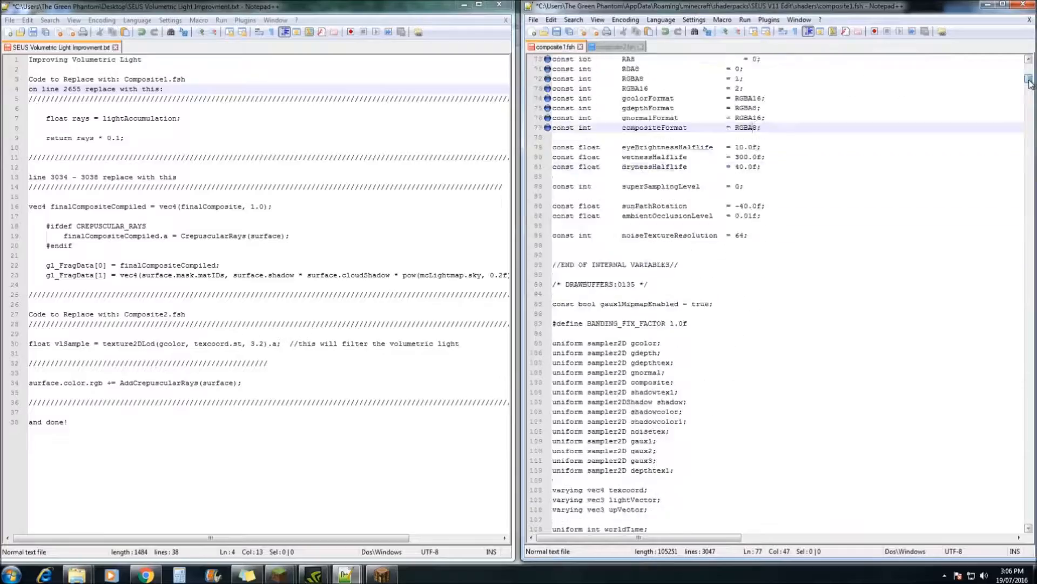
# Delete the rainStrength early-return check in CrepuscularRays and change the dither call to CalculateDitherPattern2
pyautogui.scroll(-3)
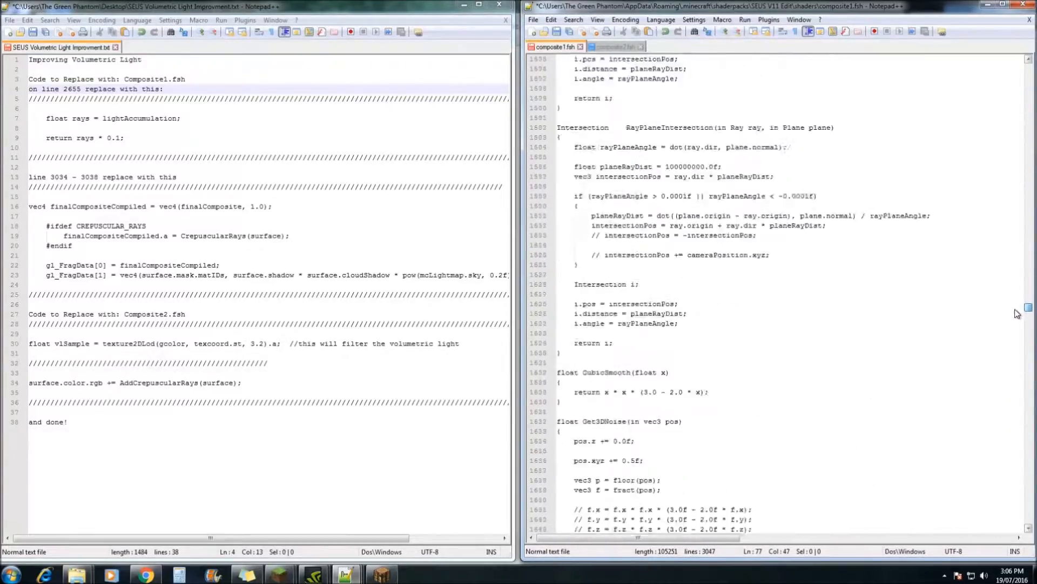
pyautogui.scroll(-3)
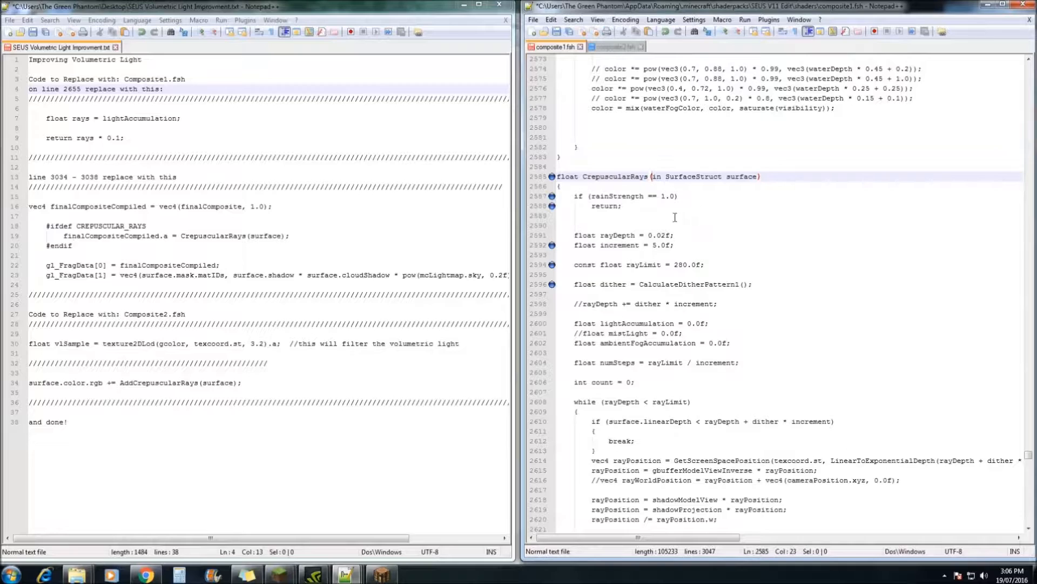
pyautogui.moveTo(575, 195); pyautogui.dragTo(621, 206)
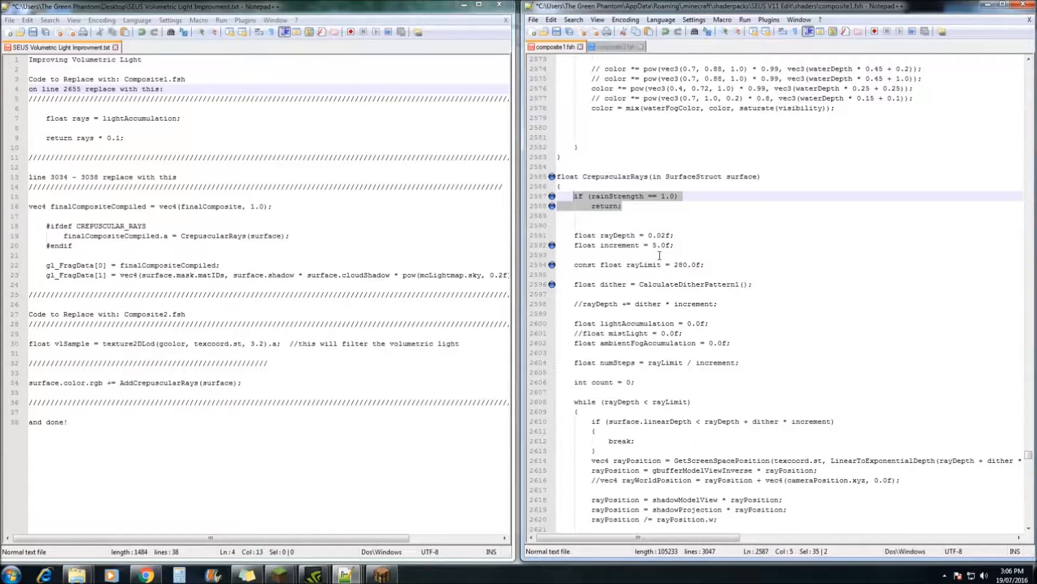
pyautogui.press('Delete')
pyautogui.write('3')
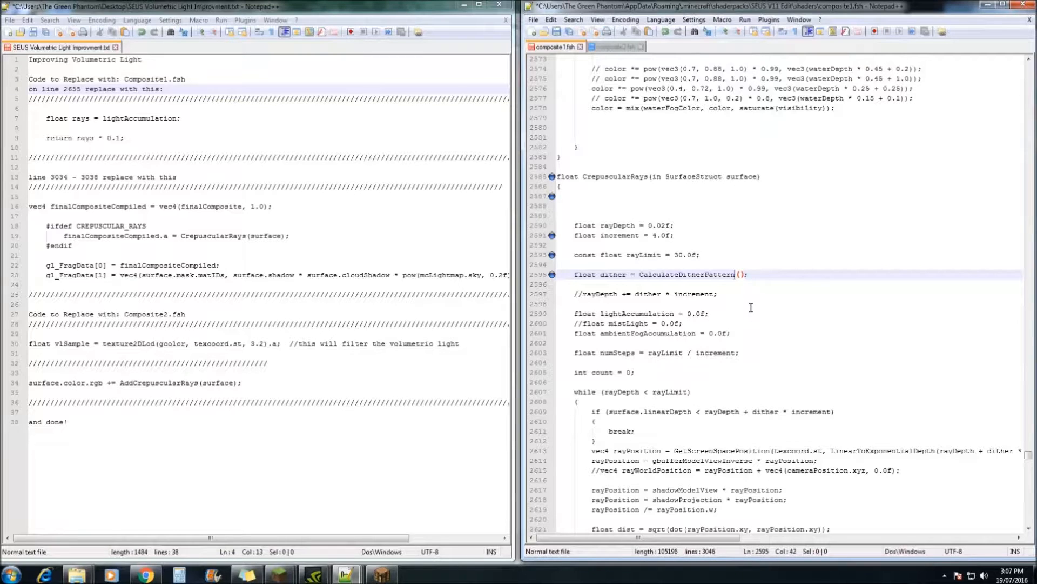
pyautogui.write('2')
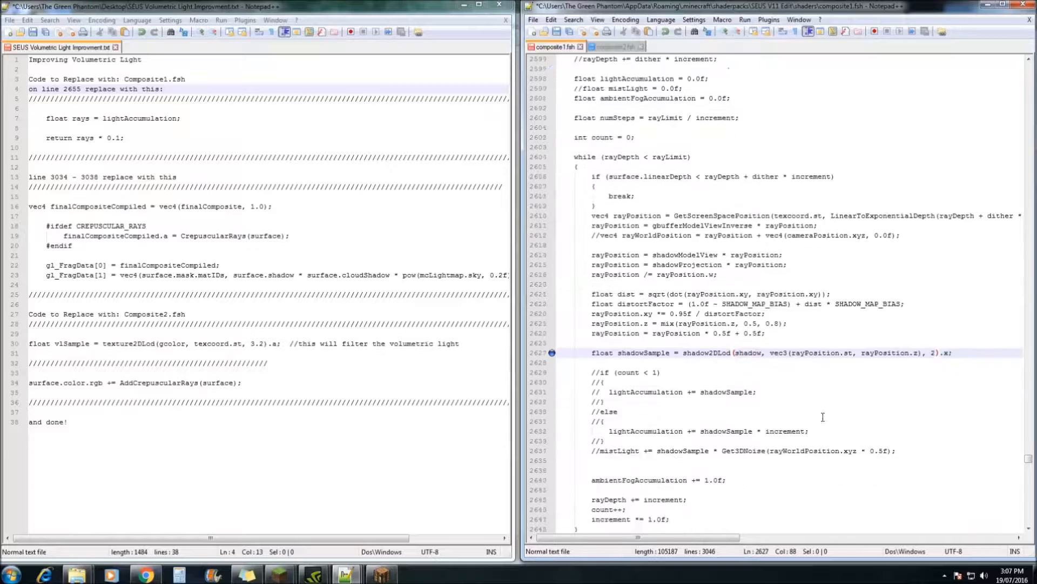
# Scroll down toward the shadowSample line inside the ray loop
pyautogui.scroll(-3)
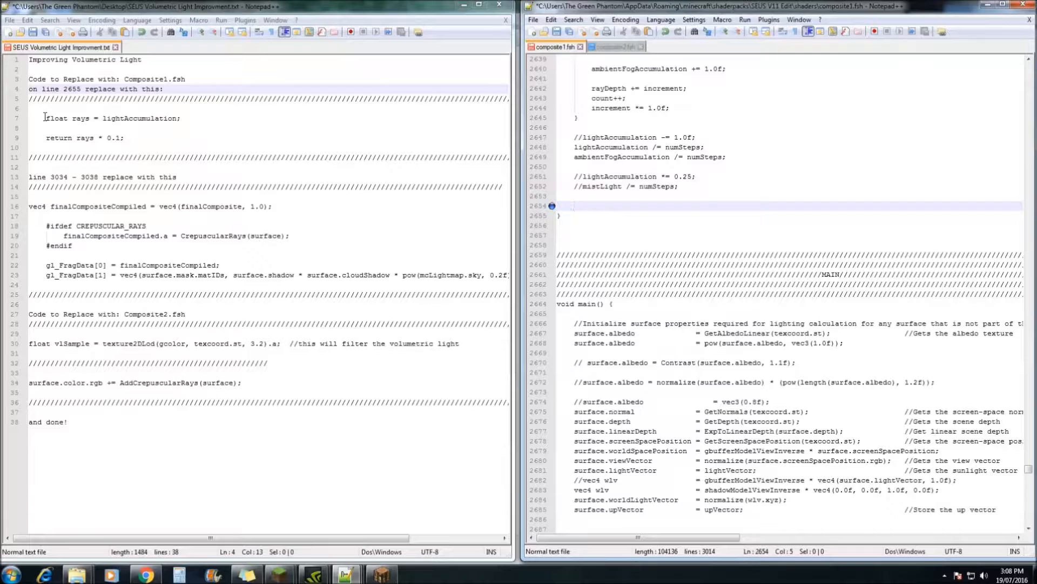
# Paste 'float rays = lightAccumulation;' and 'return rays * 0.1;' at the end of CrepuscularRays
pyautogui.rightClick(119, 137)
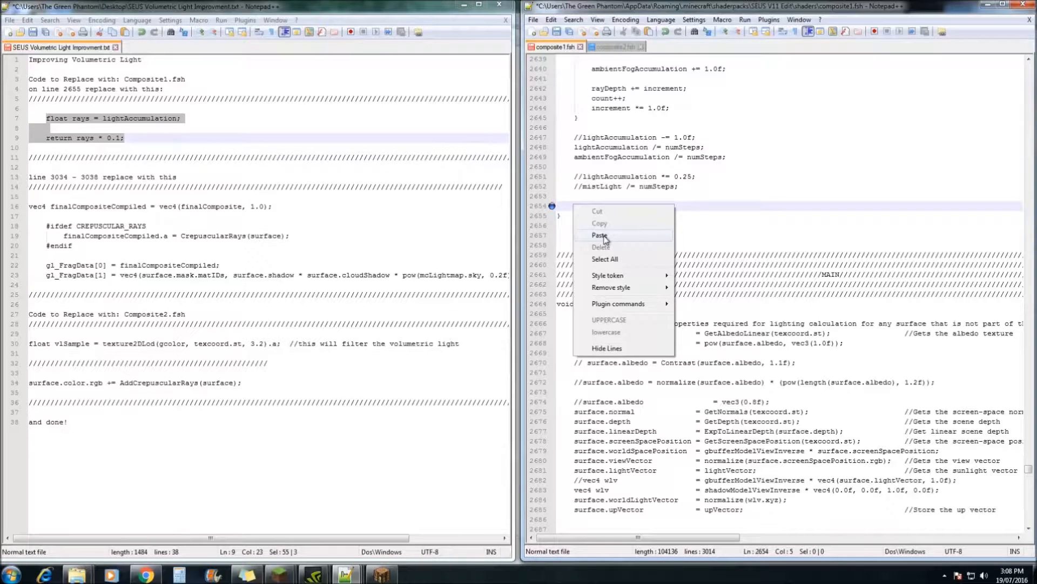
pyautogui.click(600, 235)
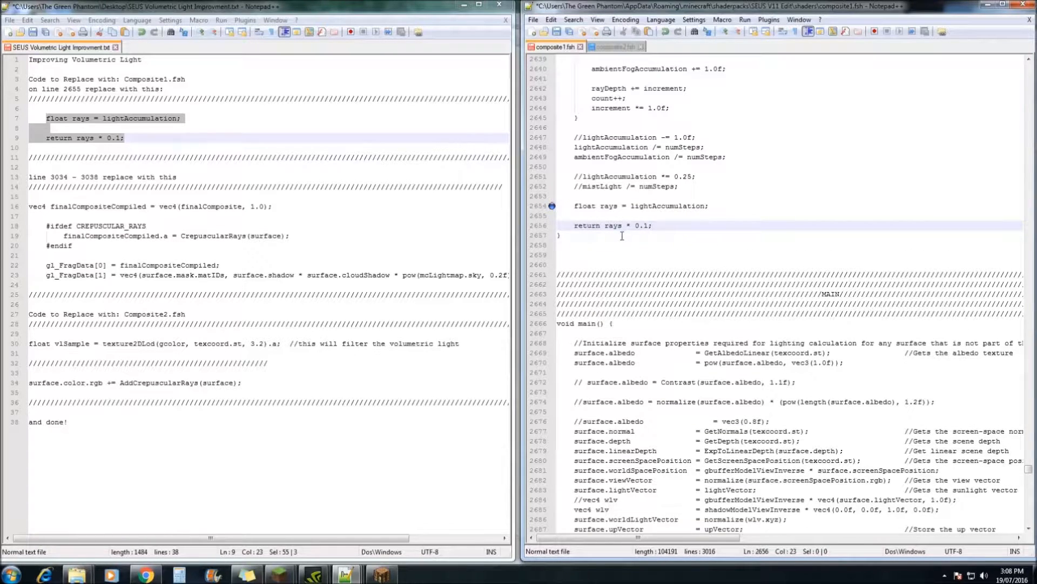
pyautogui.scroll(-3)
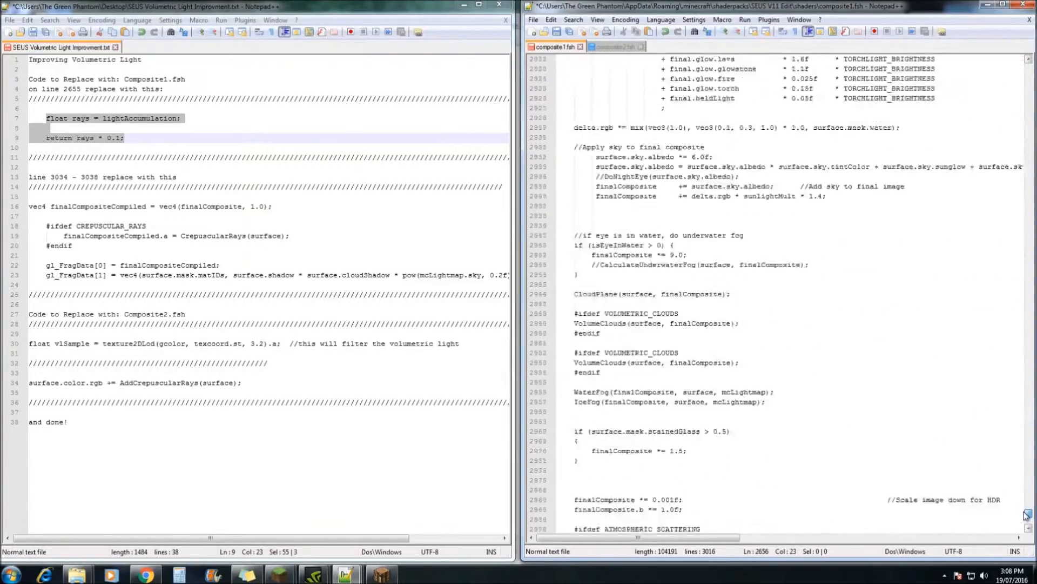
# Select the finalCompositeCompiled output code in the volumetric light notes
pyautogui.scroll(-3)
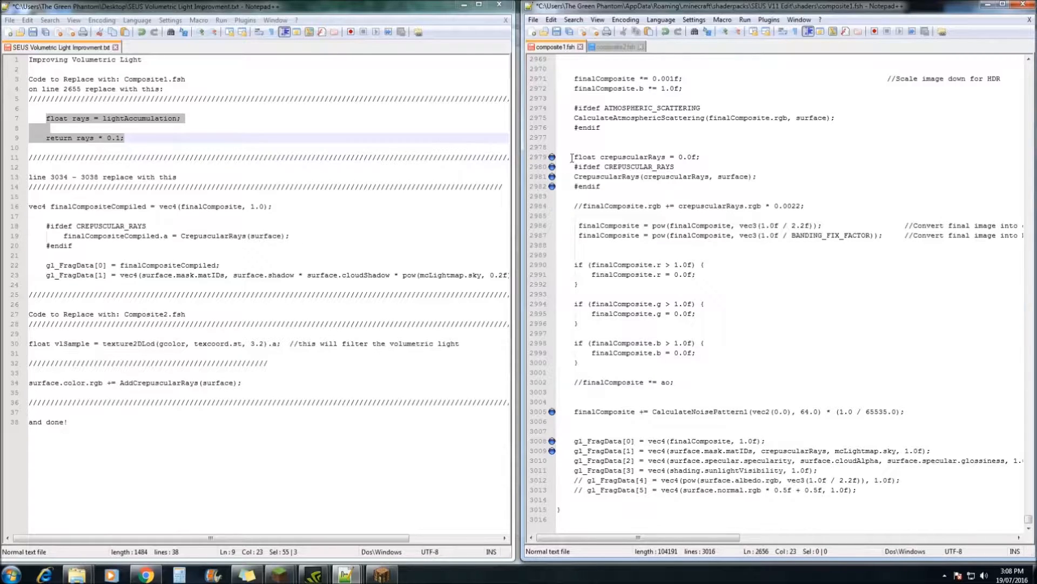
pyautogui.moveTo(573, 156); pyautogui.dragTo(600, 186)
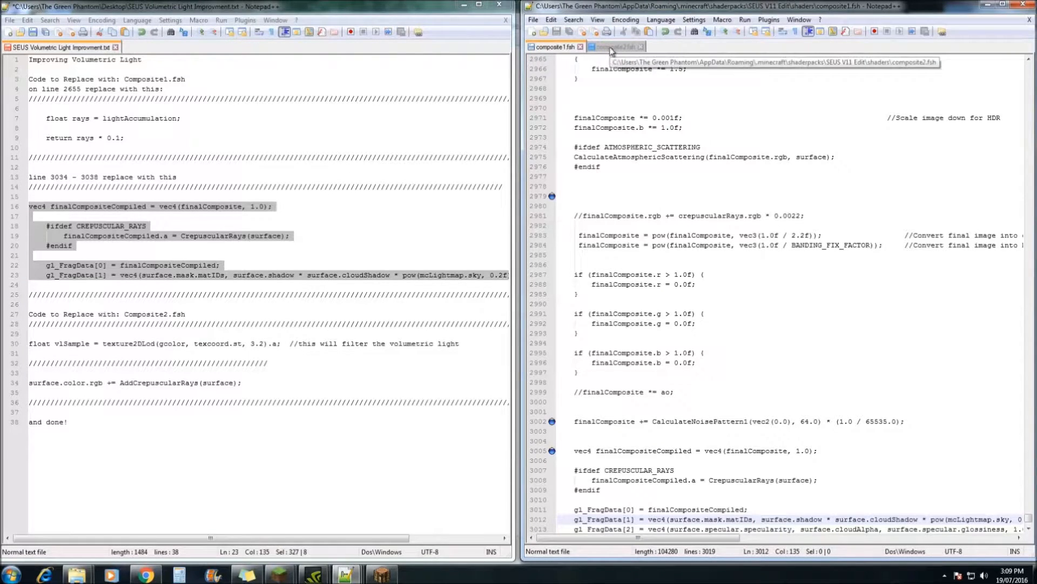
# In composite2.fsh, set compositeMipmapEnabled to true and scroll to AddCrepuscularRays
pyautogui.click(615, 46)
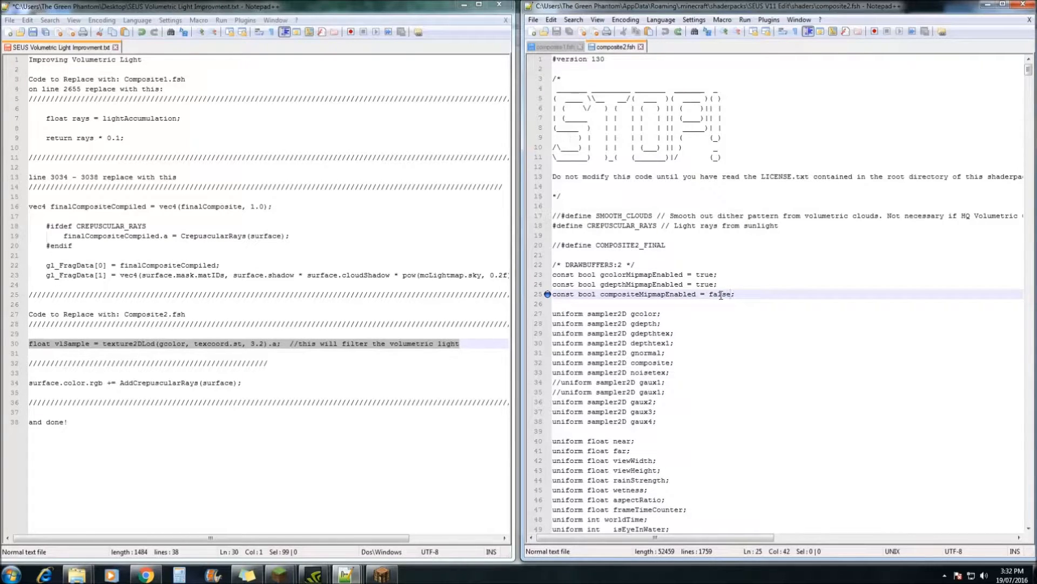
pyautogui.write('true')
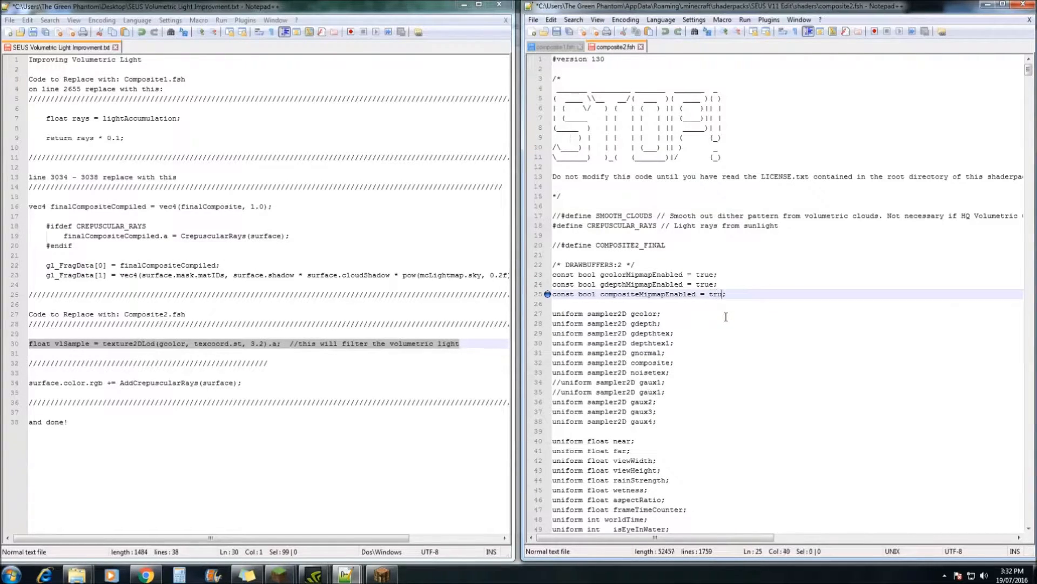
pyautogui.write('e')
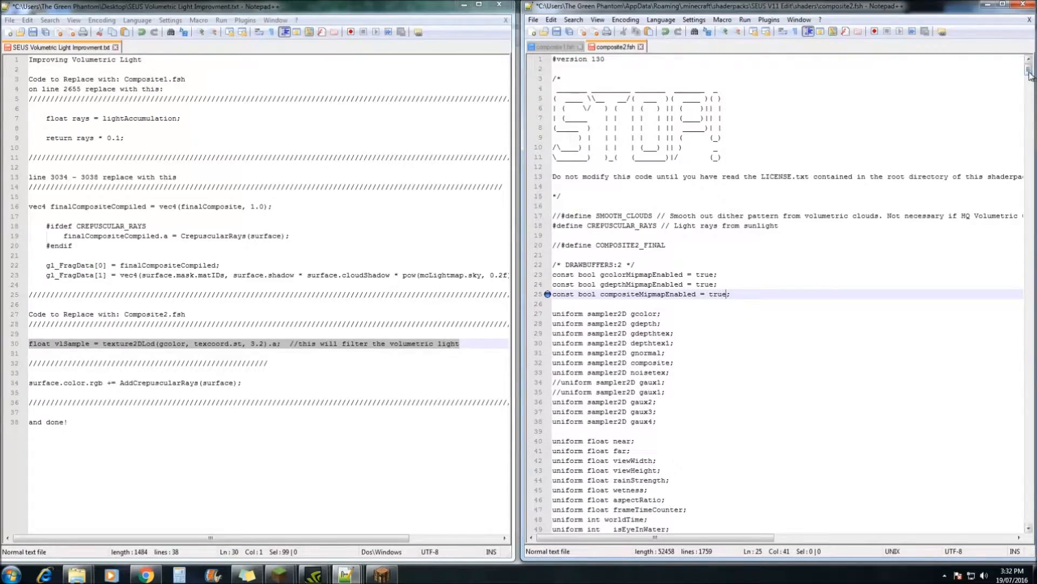
pyautogui.scroll(-3)
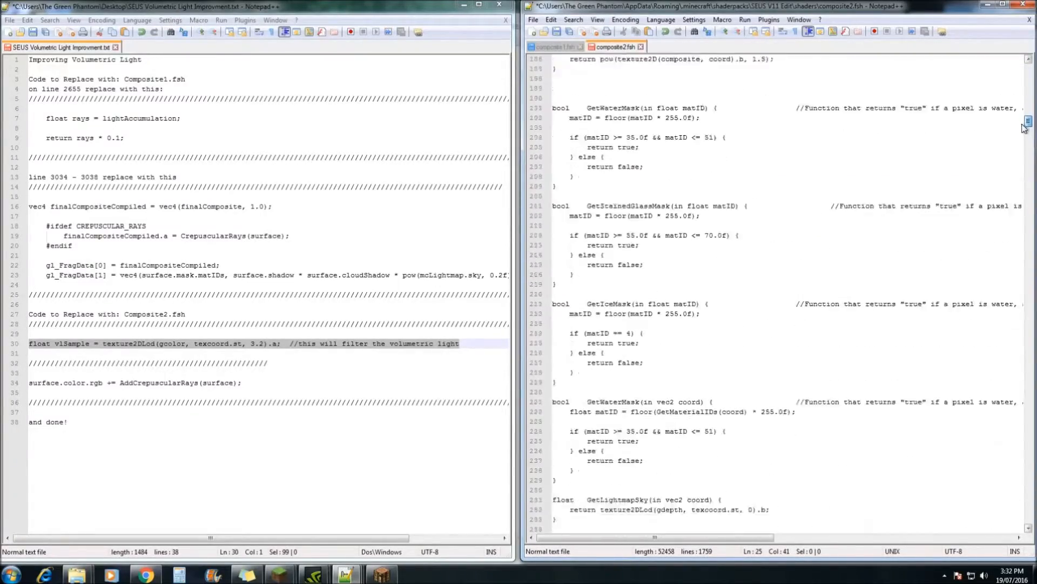
pyautogui.scroll(-3)
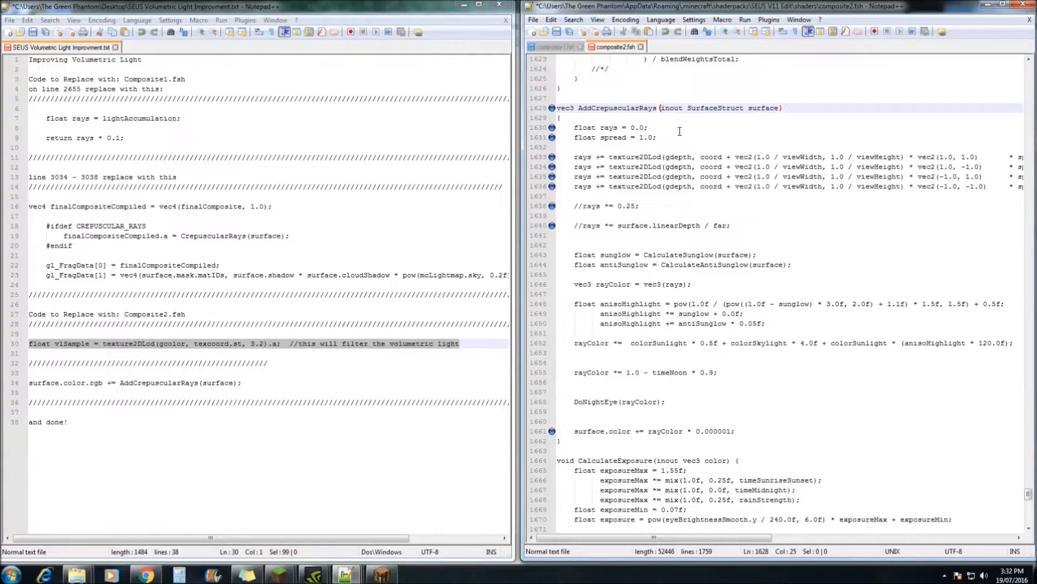
# Replace the old rays sampling lines with the notes' vlSample line and use vlSample in rayColor
pyautogui.moveTo(575, 156); pyautogui.dragTo(730, 225)
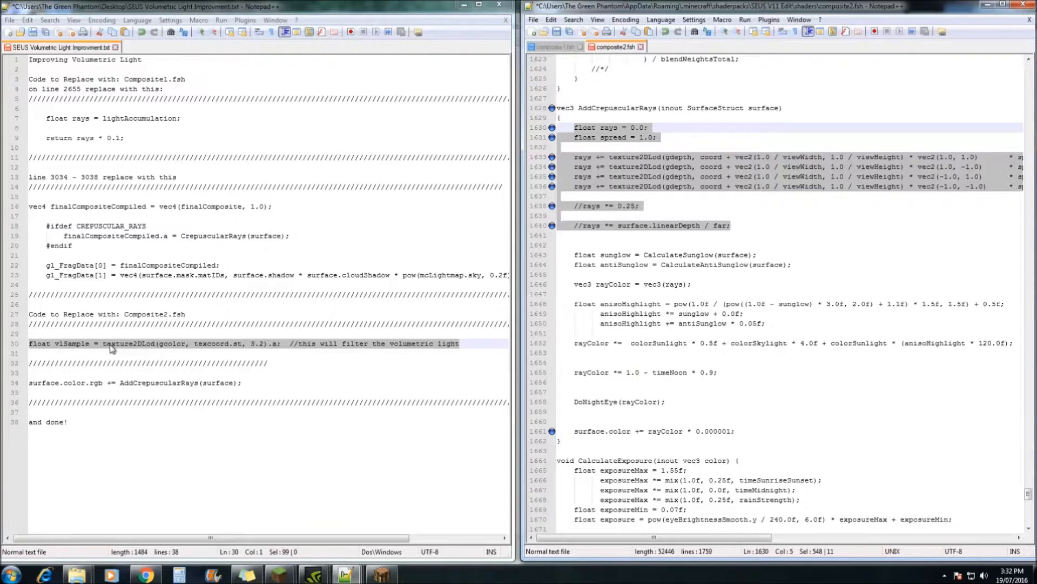
pyautogui.rightClick(111, 348)
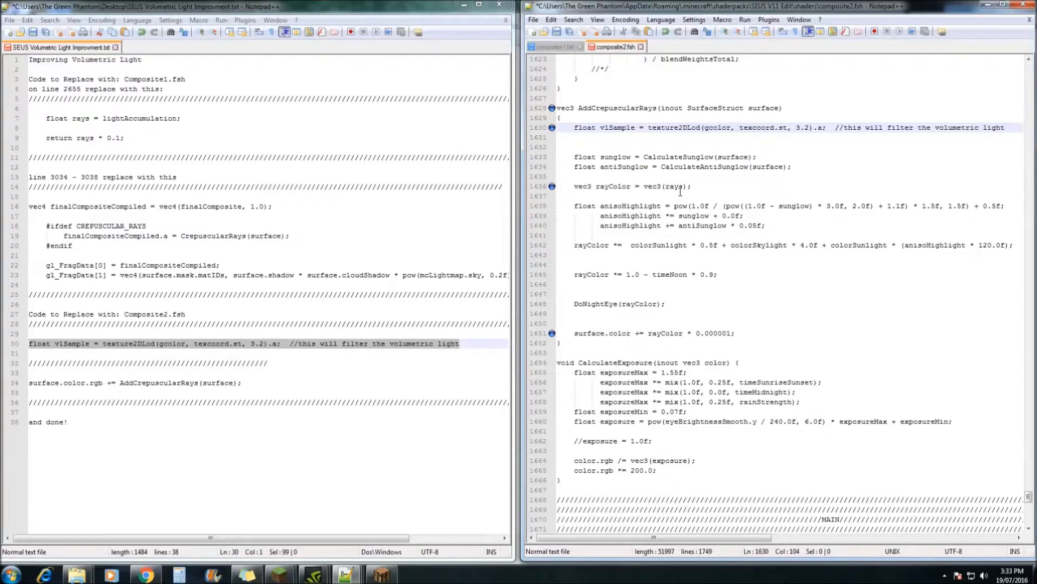
pyautogui.doubleClick(617, 127)
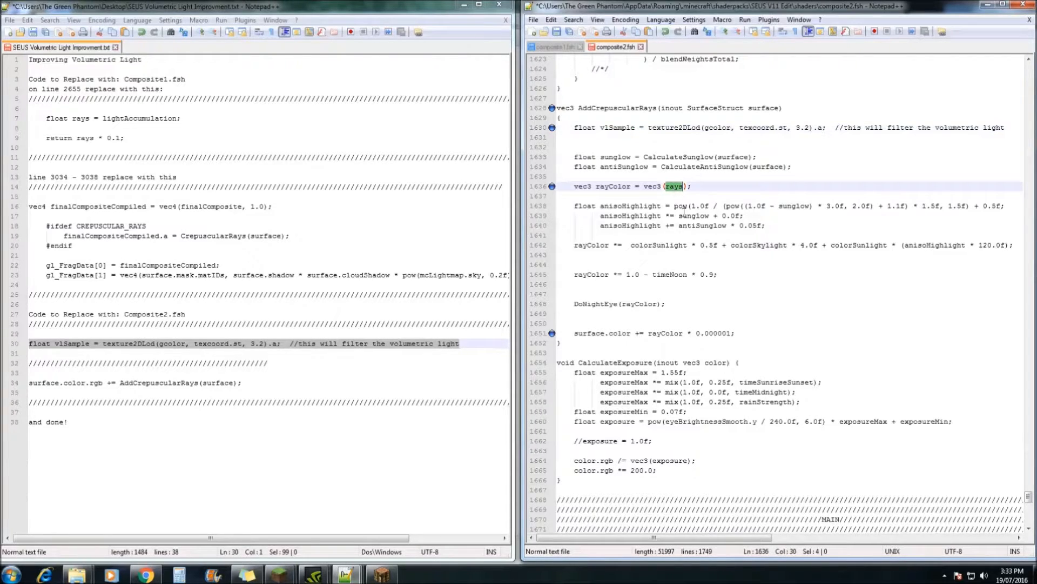
pyautogui.write('vlSample')
pyautogui.click(789, 333)
pyautogui.write('return')
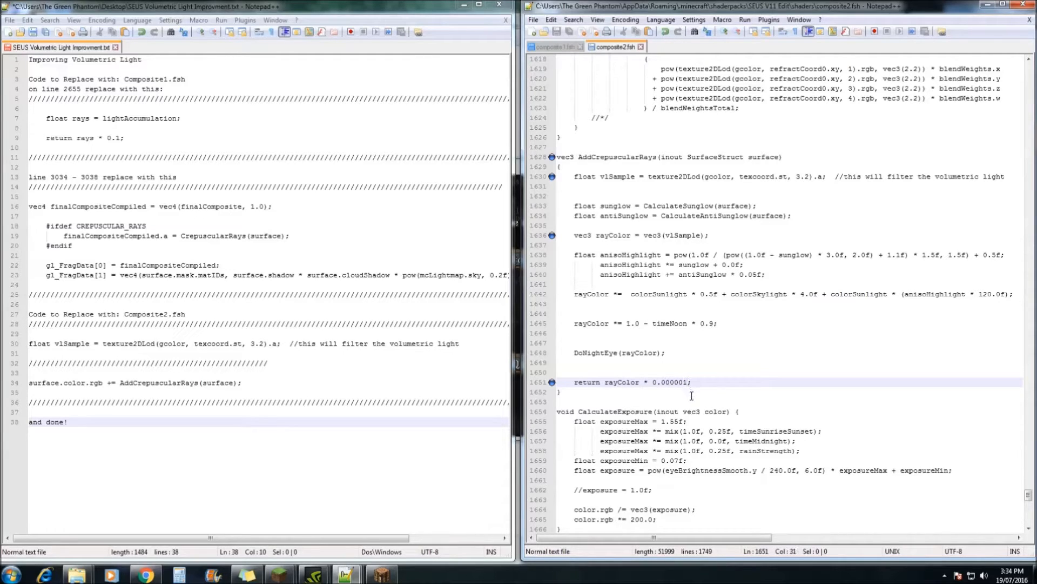
# Change the returned rayColor multiplier from 0.000001 to 0.000005
pyautogui.press('Backspace')
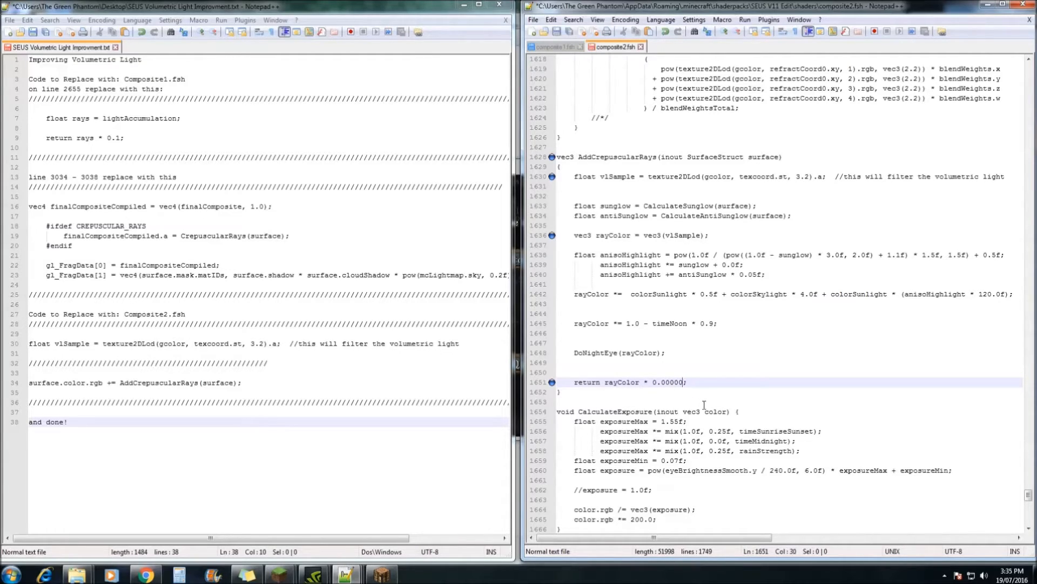
pyautogui.write('5')
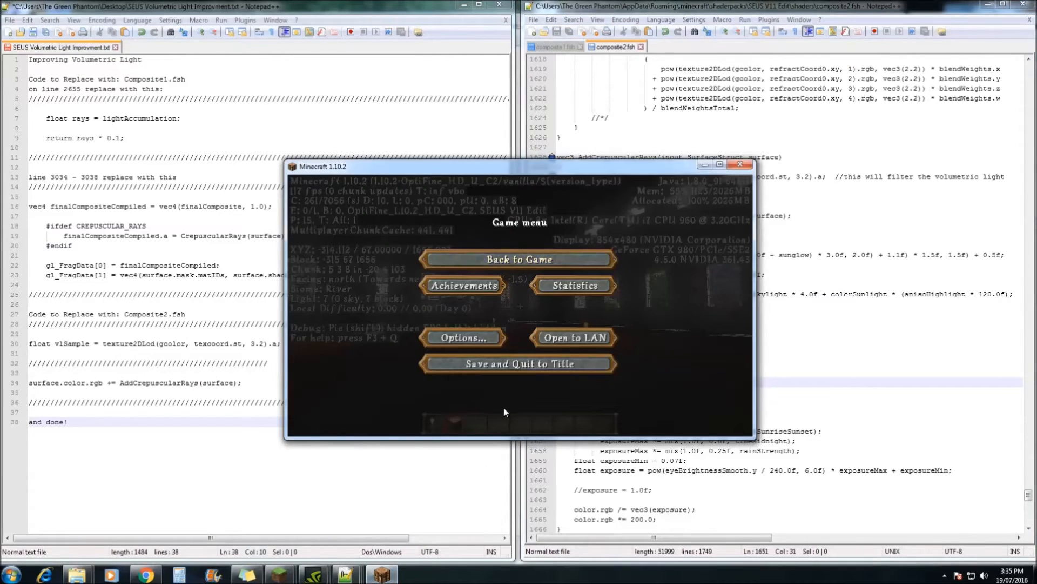
# Resume the Minecraft game to view the volumetric light shafts
pyautogui.click(519, 259)
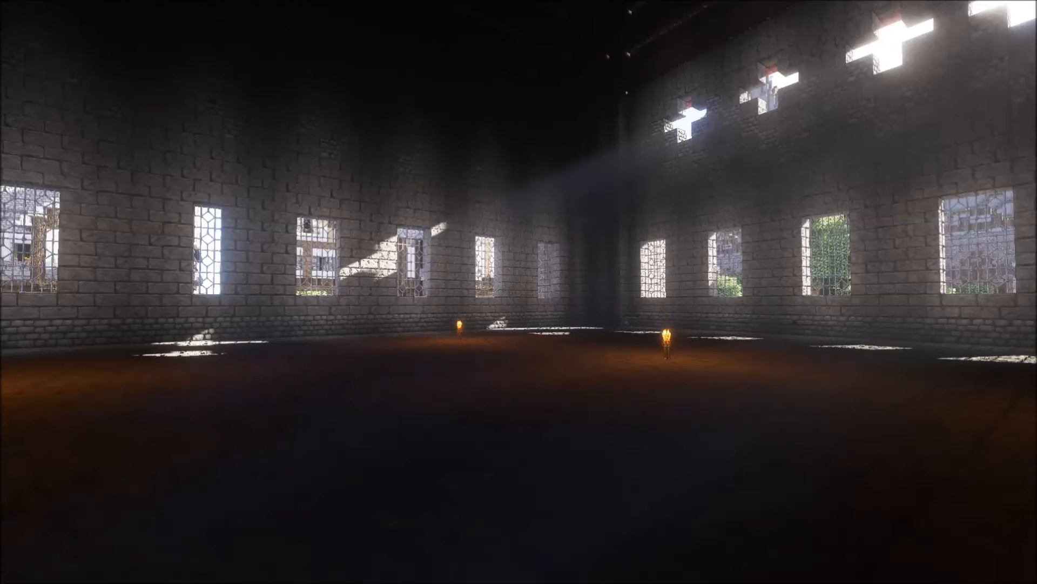